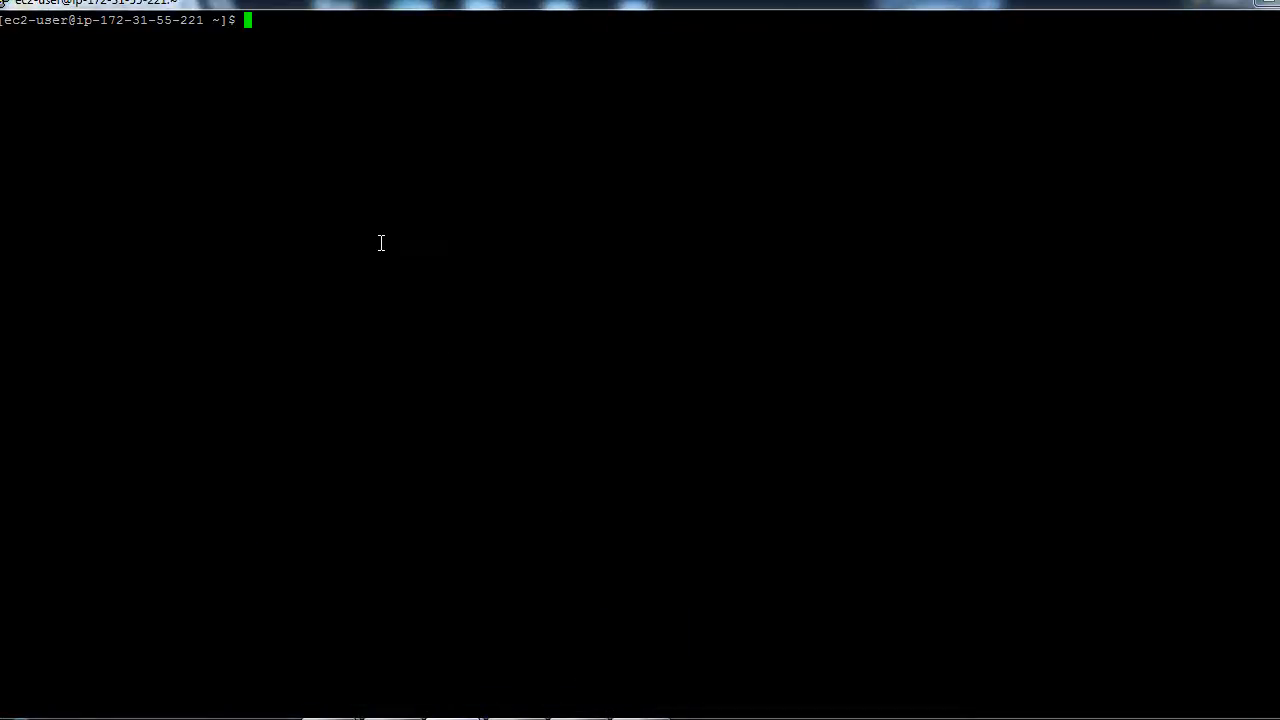
- Run 'sudo pip install ansible' so pip installs ansible-2.1.2.0 on the EC2 server
{"action": "type", "text": "sudo"}
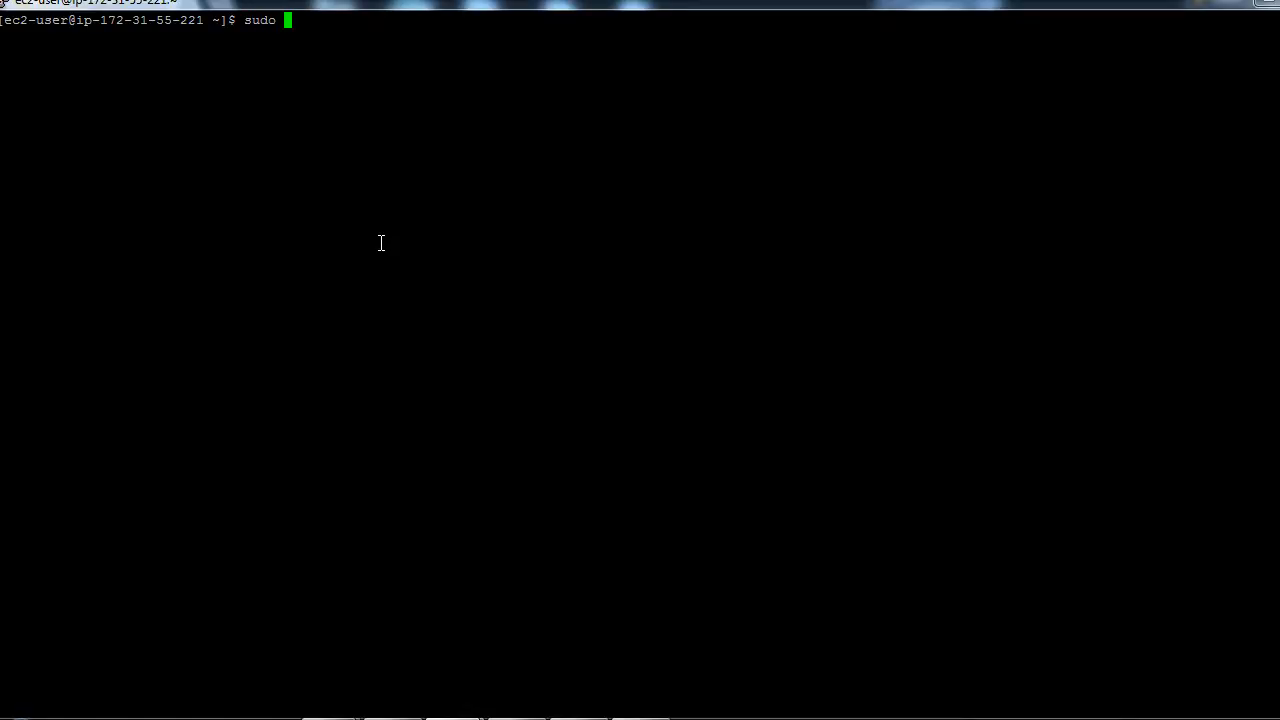
{"action": "type", "text": "pip install"}
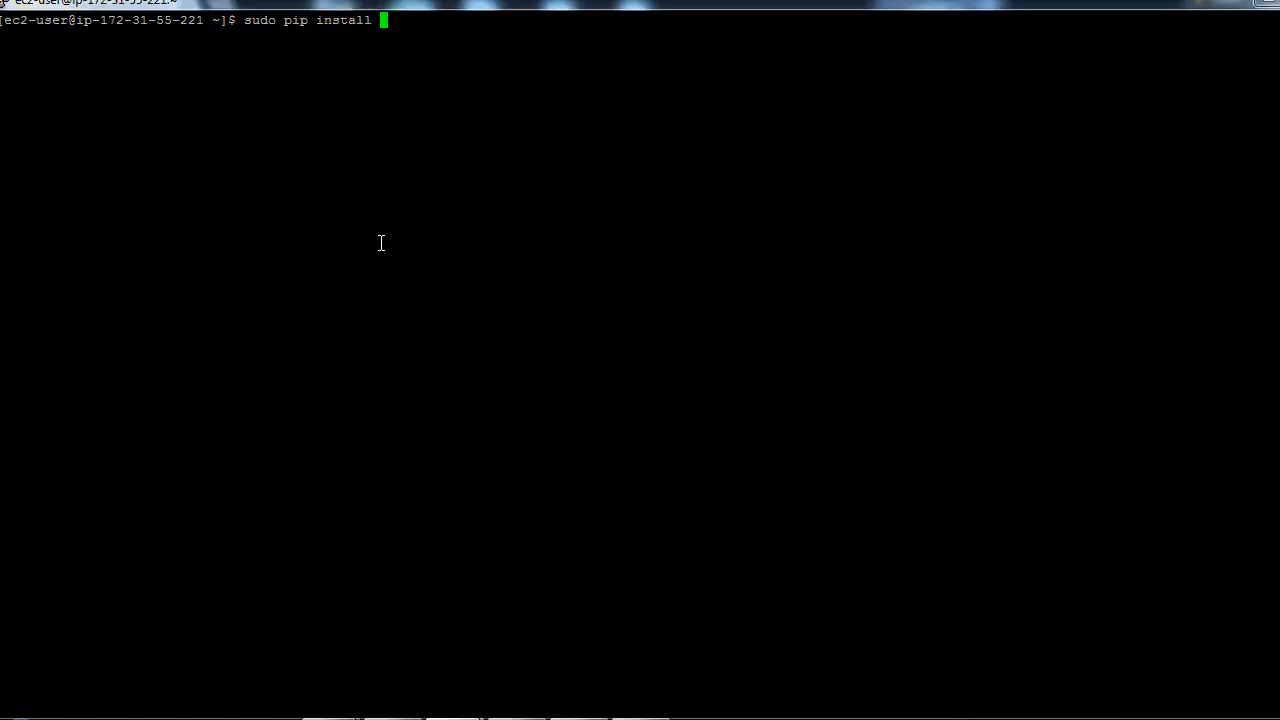
{"action": "type", "text": "ansible"}
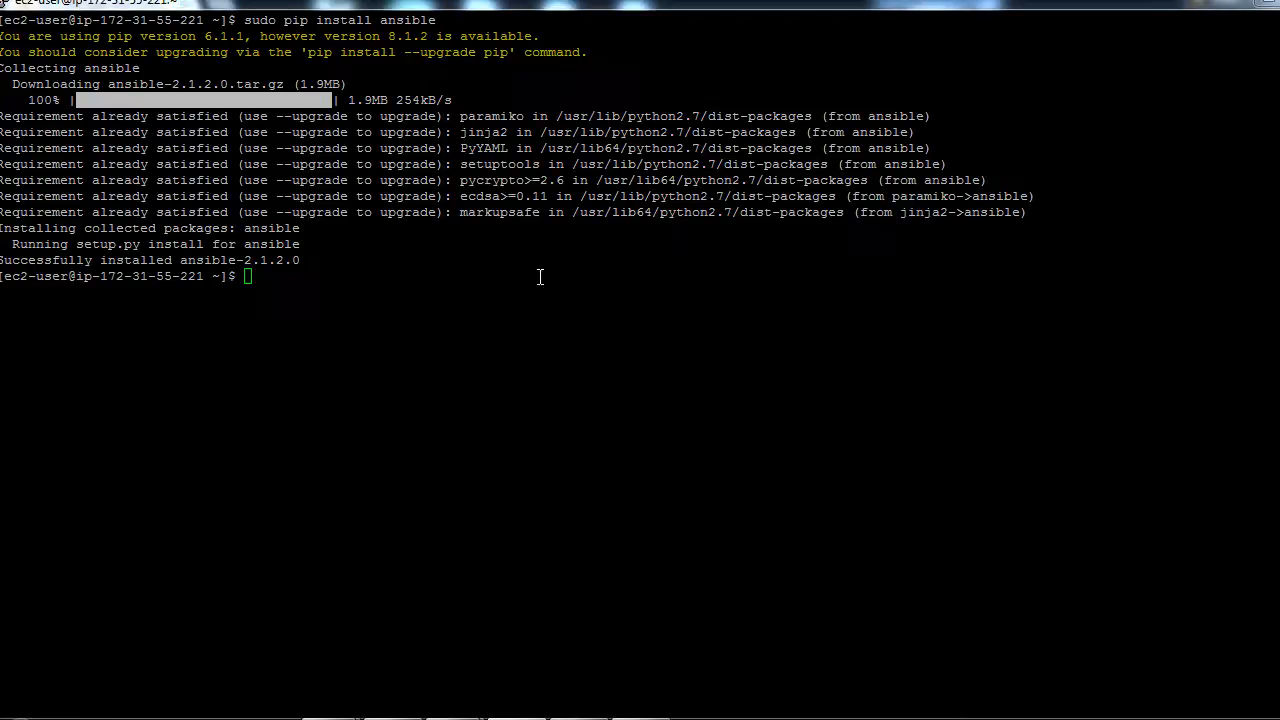
- Run 'ansible --version' and see the terminal report ansible 2.1.2.0
{"action": "type", "text": "a"}
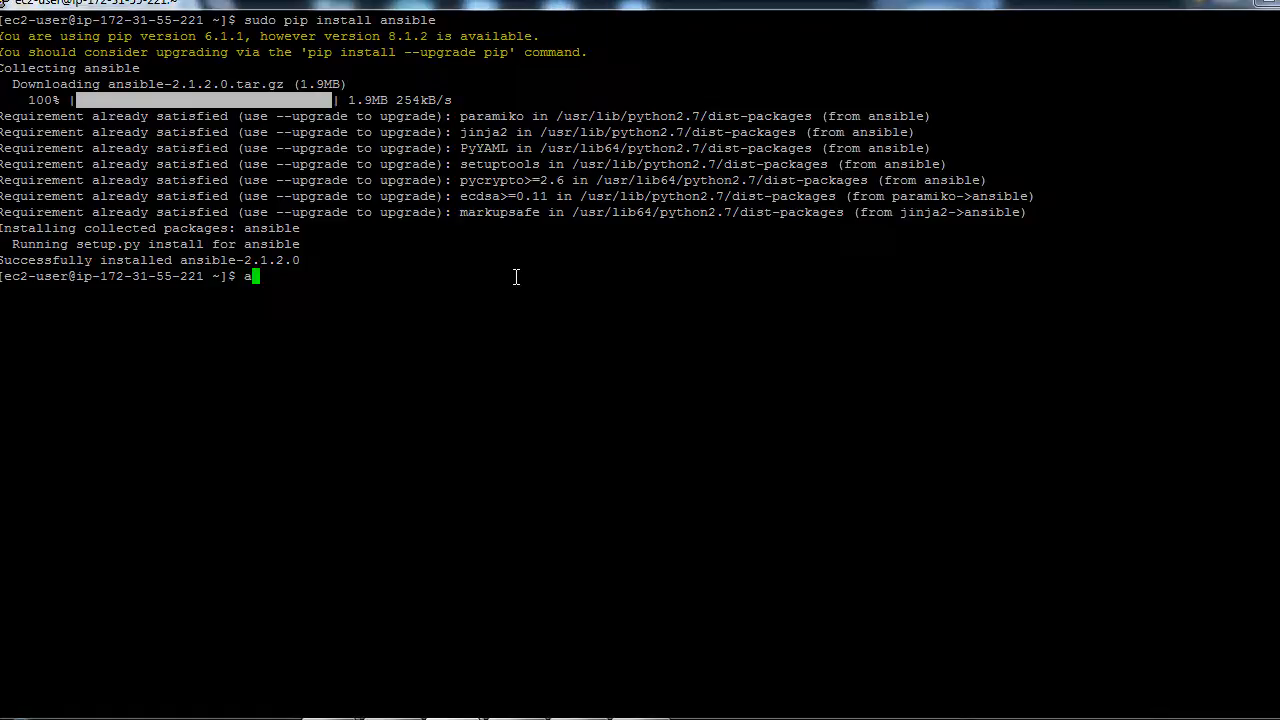
{"action": "type", "text": "nsible --ver"}
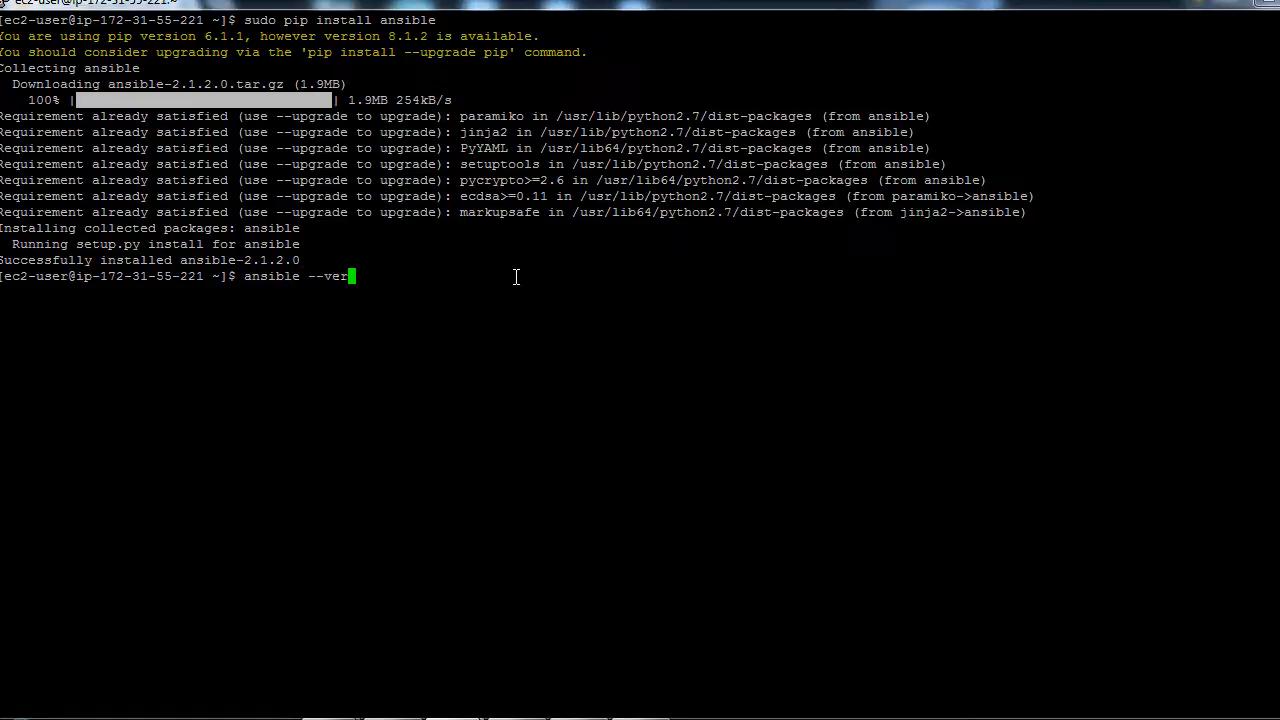
{"action": "key", "text": "Return"}
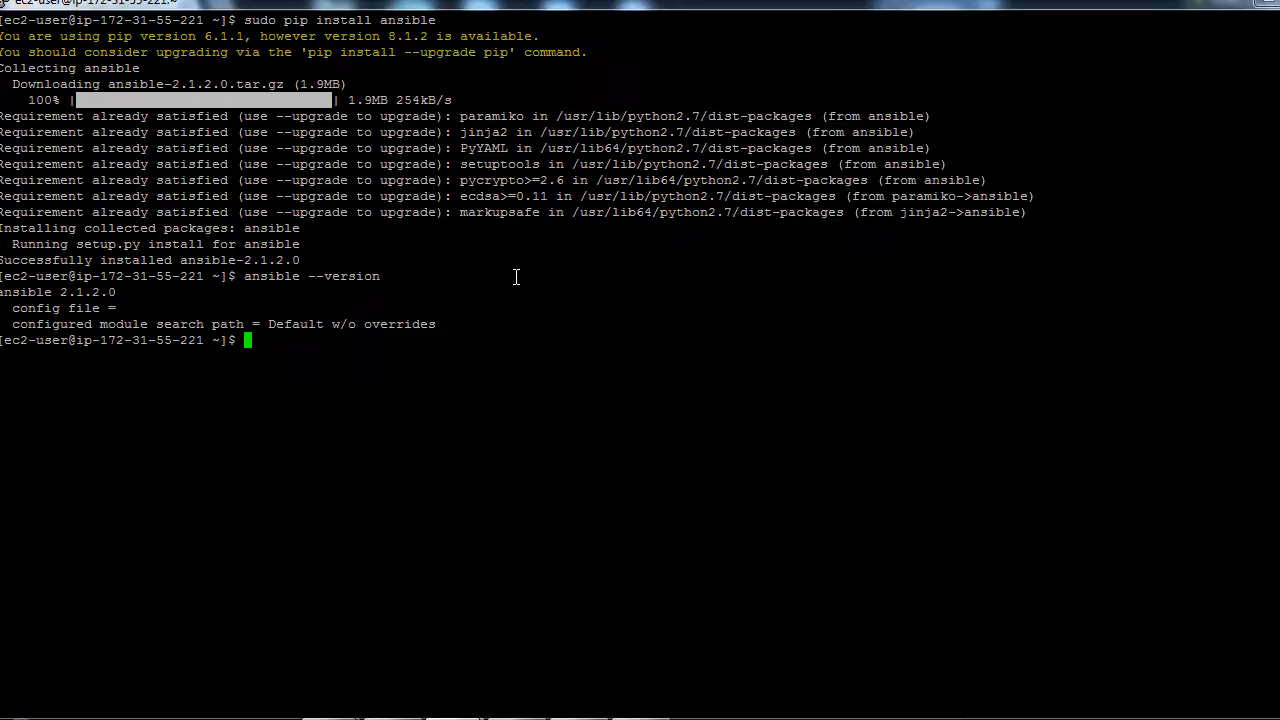